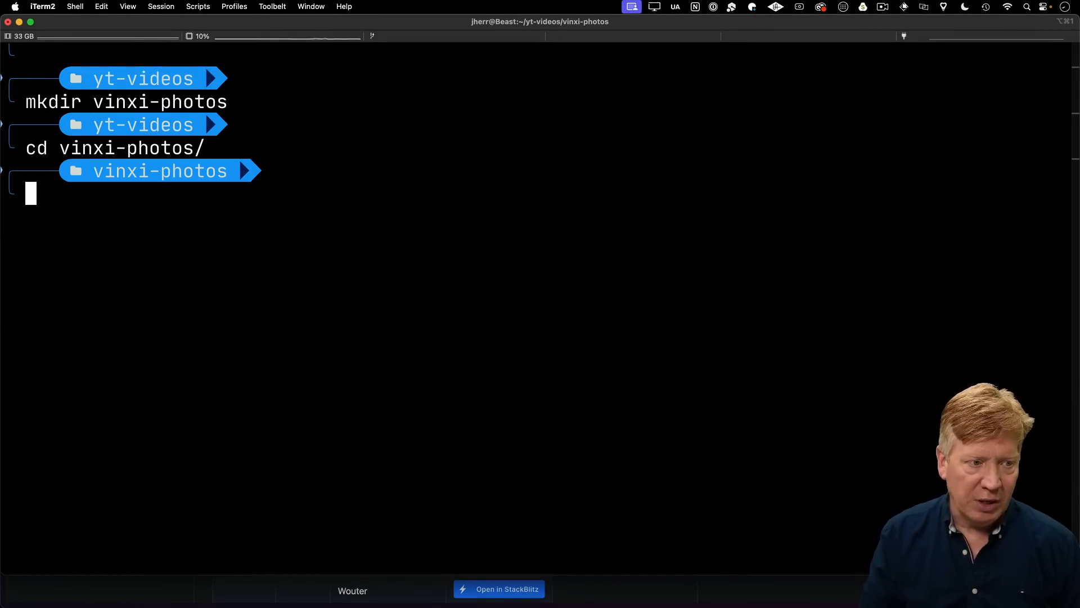
Run pnpm init and add vinxi as a dependency in vinxi-photos
text(pnpm init)
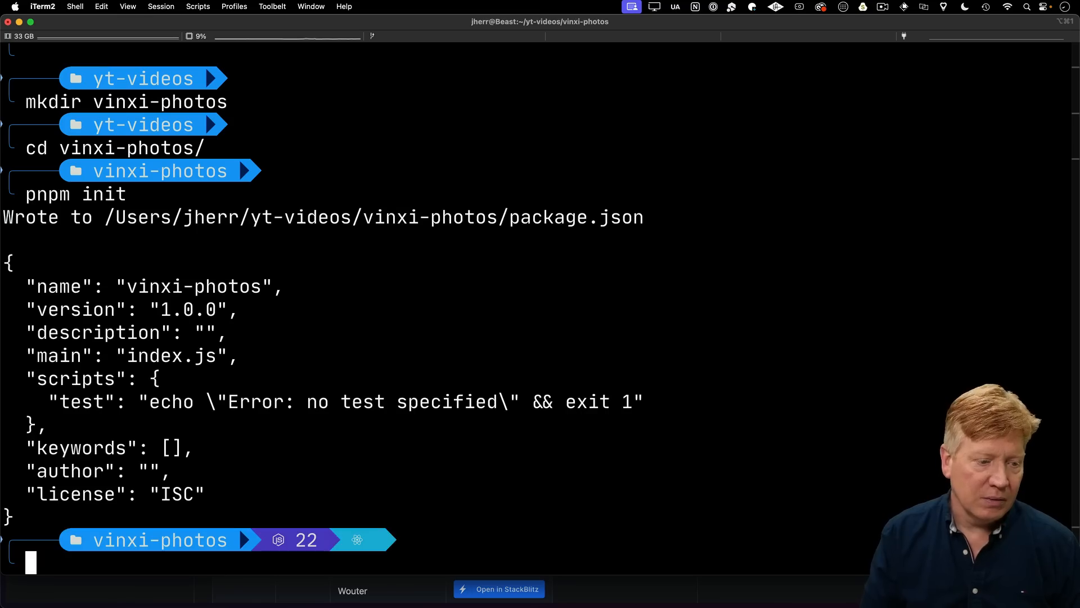
text(pnpm add vinxi)
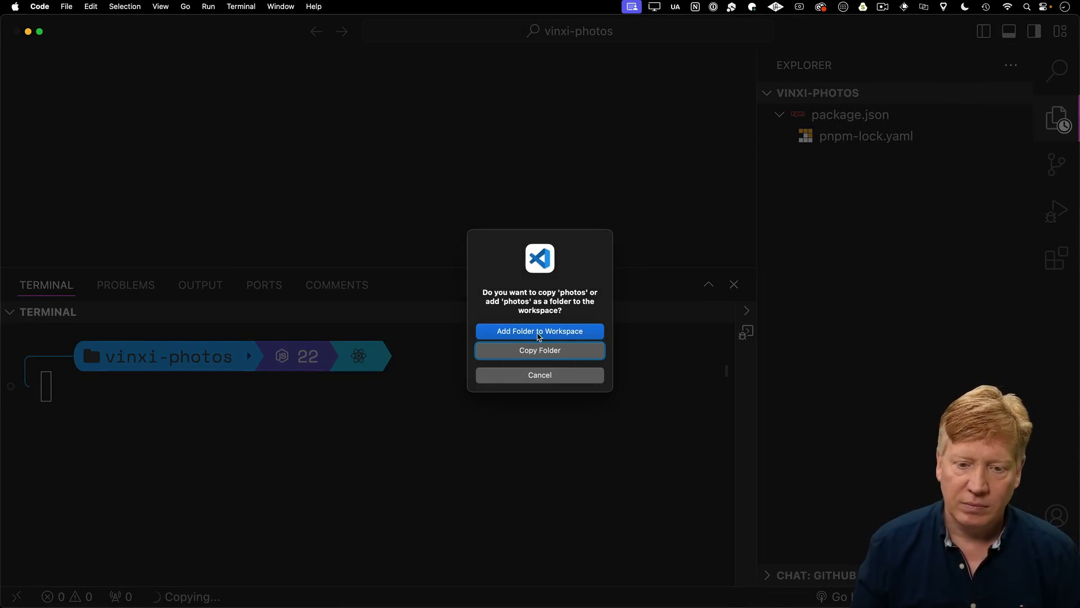
Copy the photos folder into the project, preview DSC04622.jpg, then collapse the folder
click(540, 331)
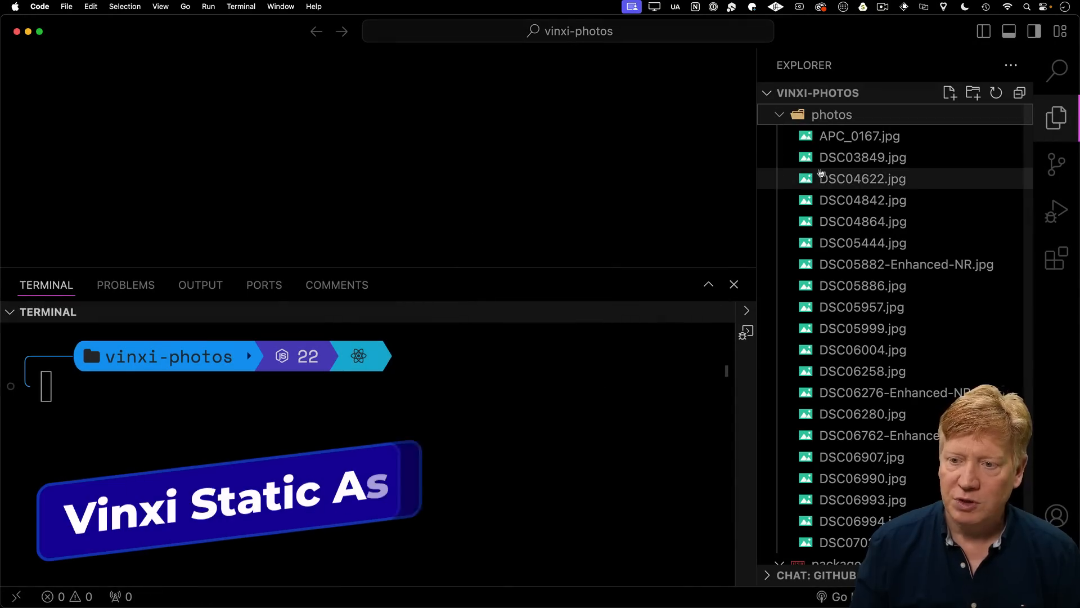
click(861, 179)
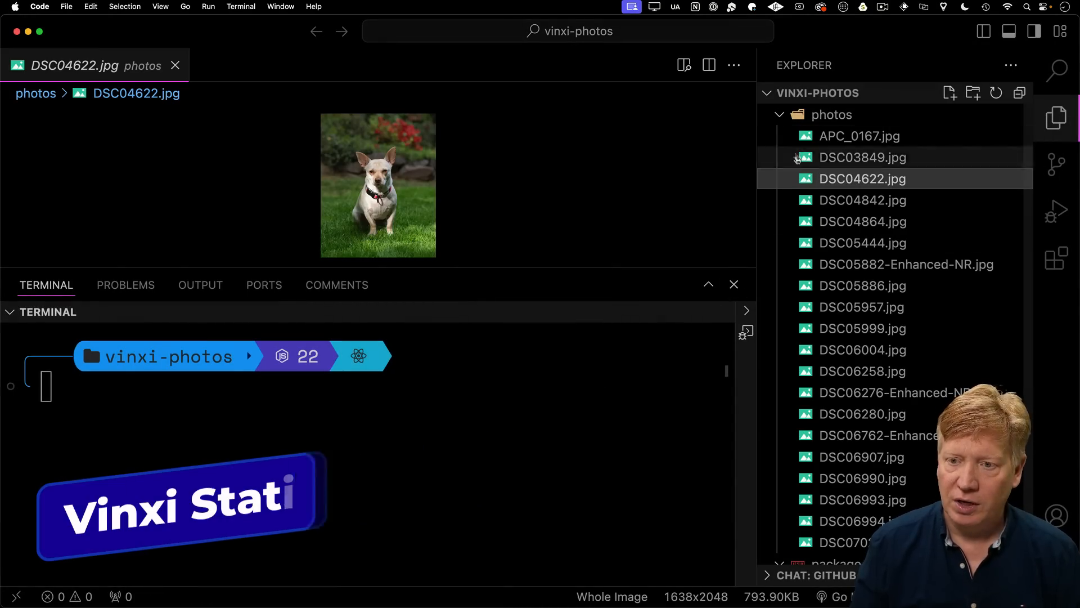
click(778, 114)
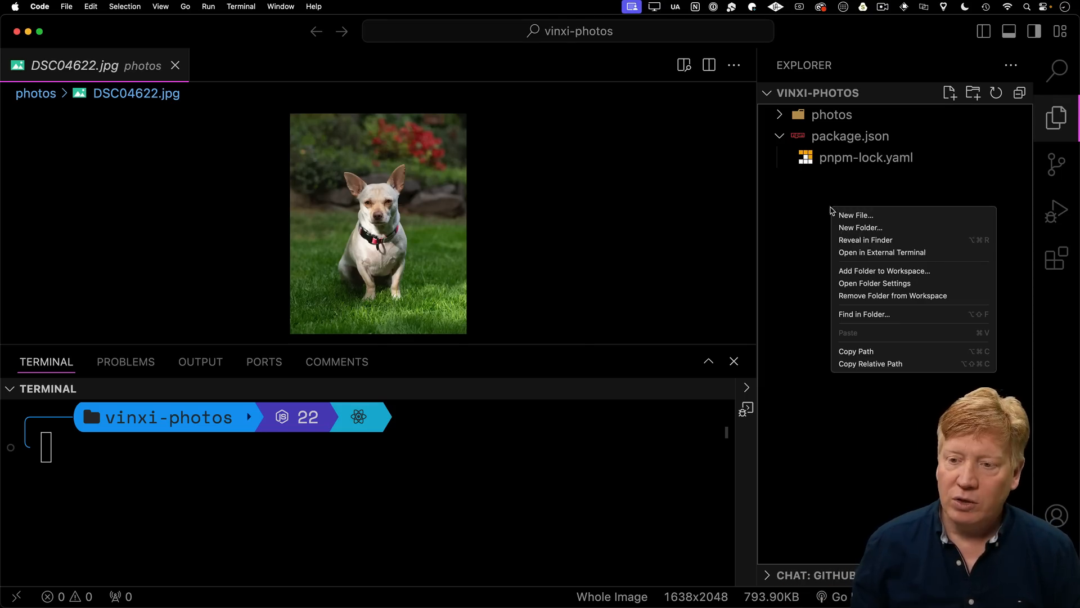
Create app.config.mjs at the root and write a createApp config with a static photos router
click(856, 215)
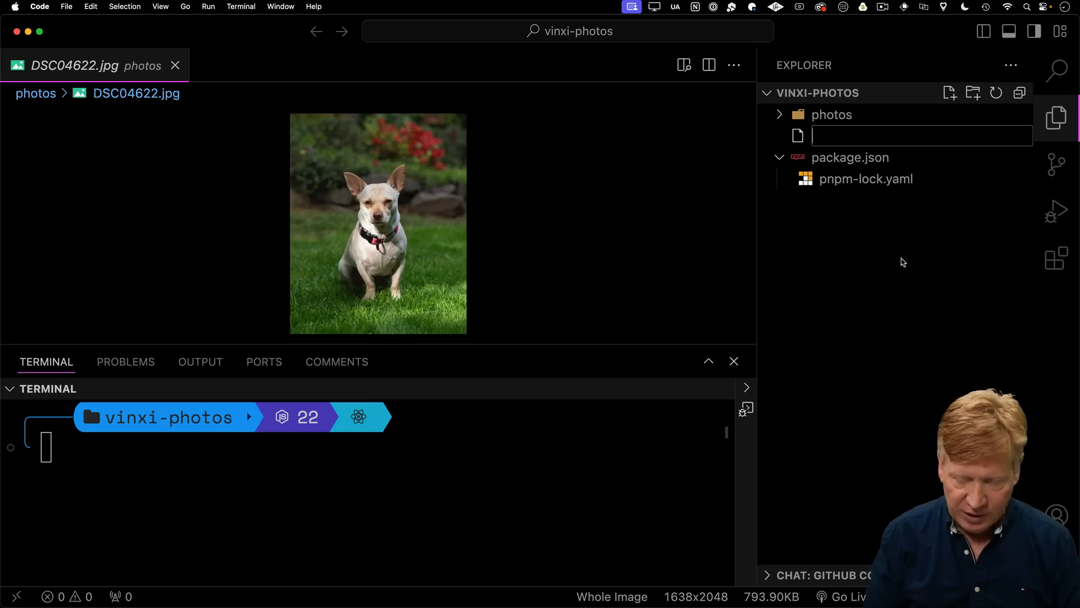
text(app.confi)
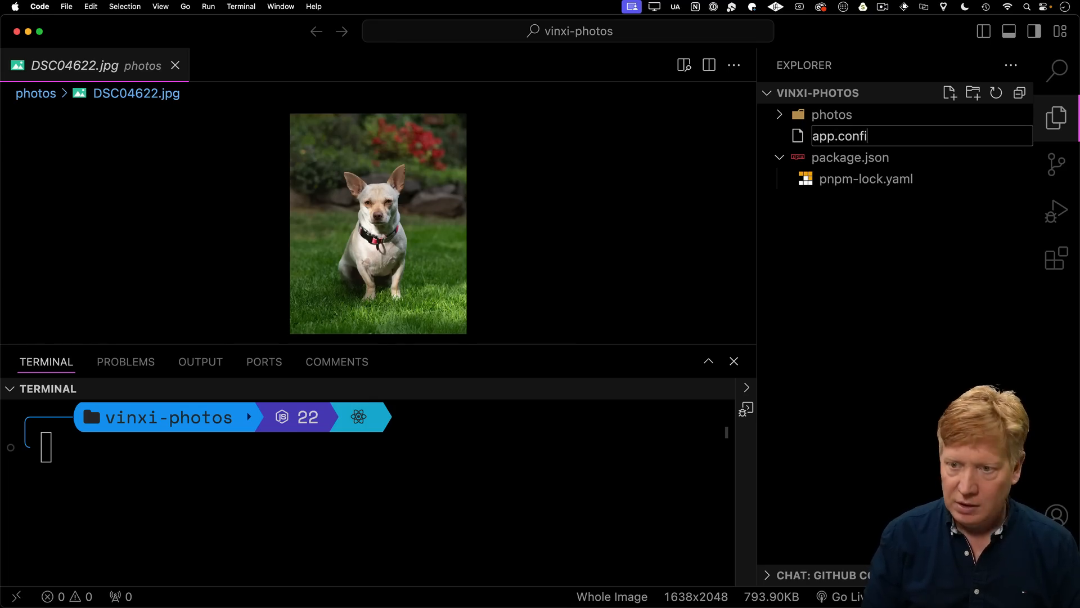
key(enter)
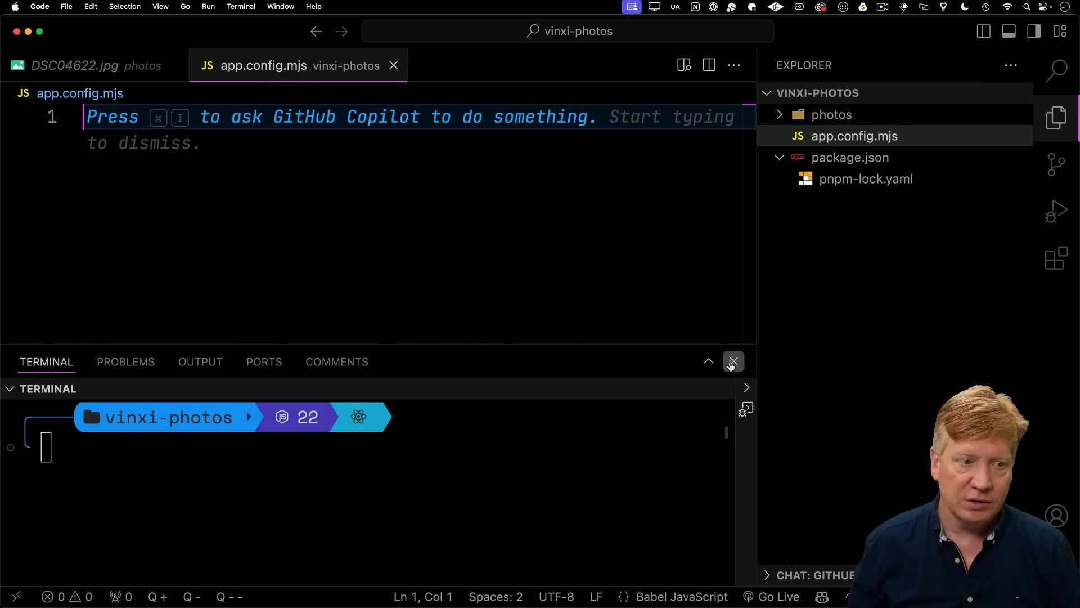
click(733, 361)
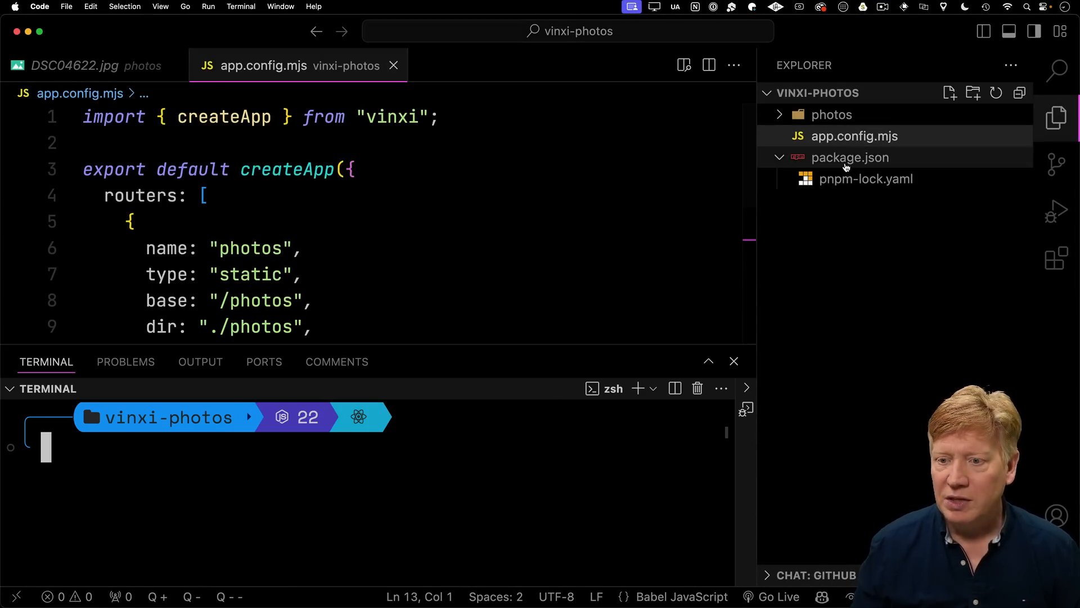
click(850, 157)
text(api)
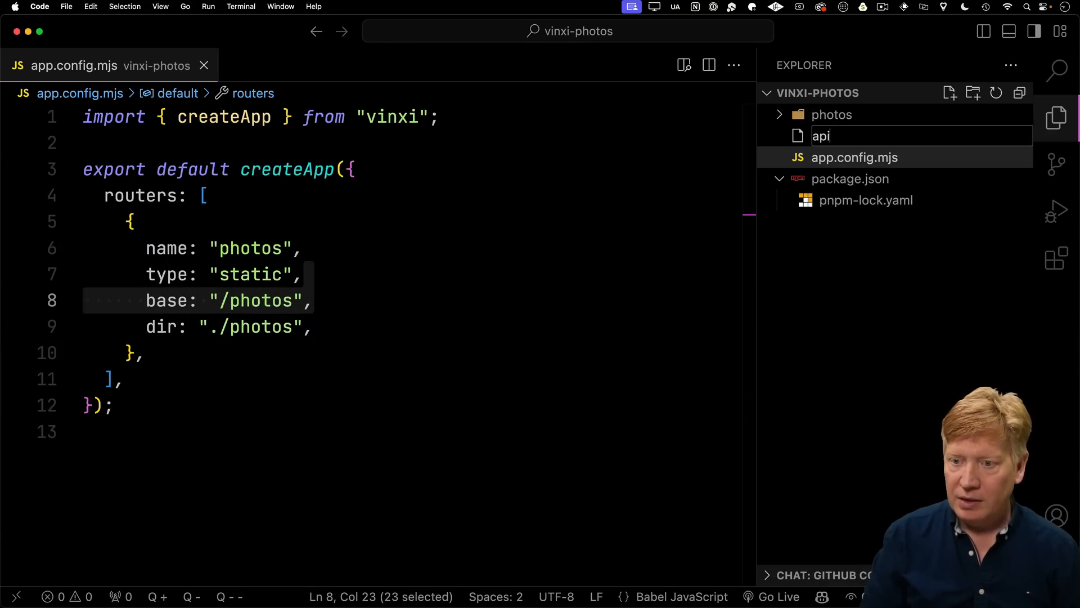
Name the new file api/index.ts and start an export default async eventHandler
text(/index.ts)
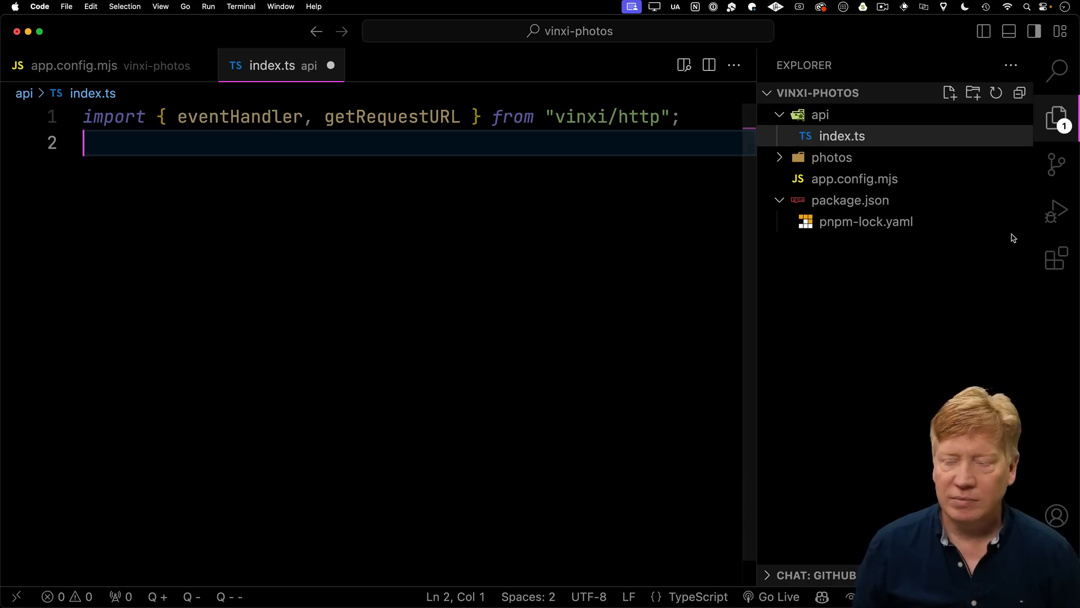
text(export default eventHandler(async (event) => {)
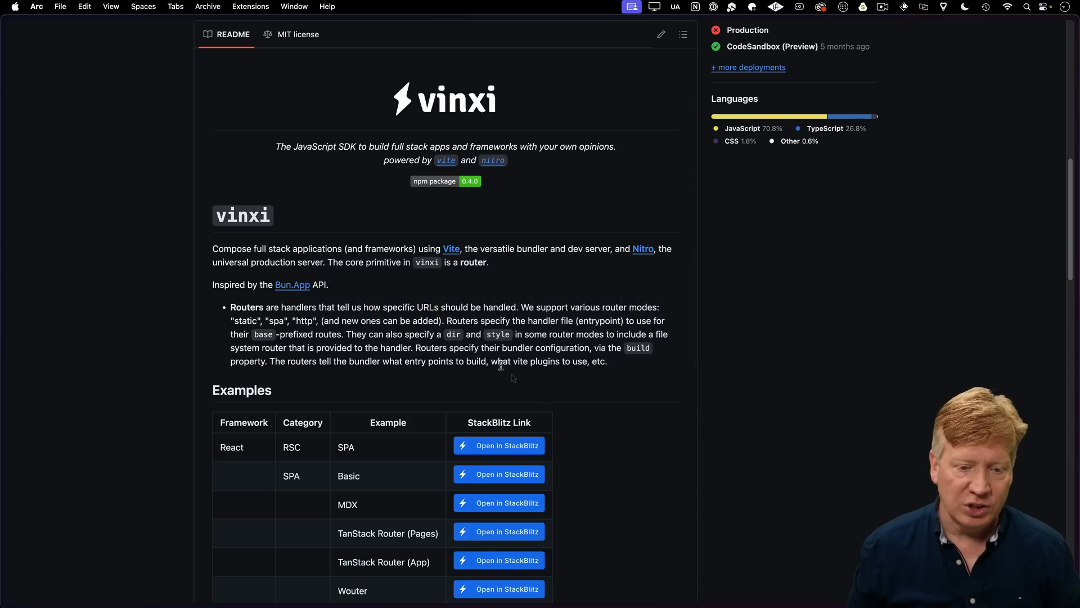
scroll(down, 3)
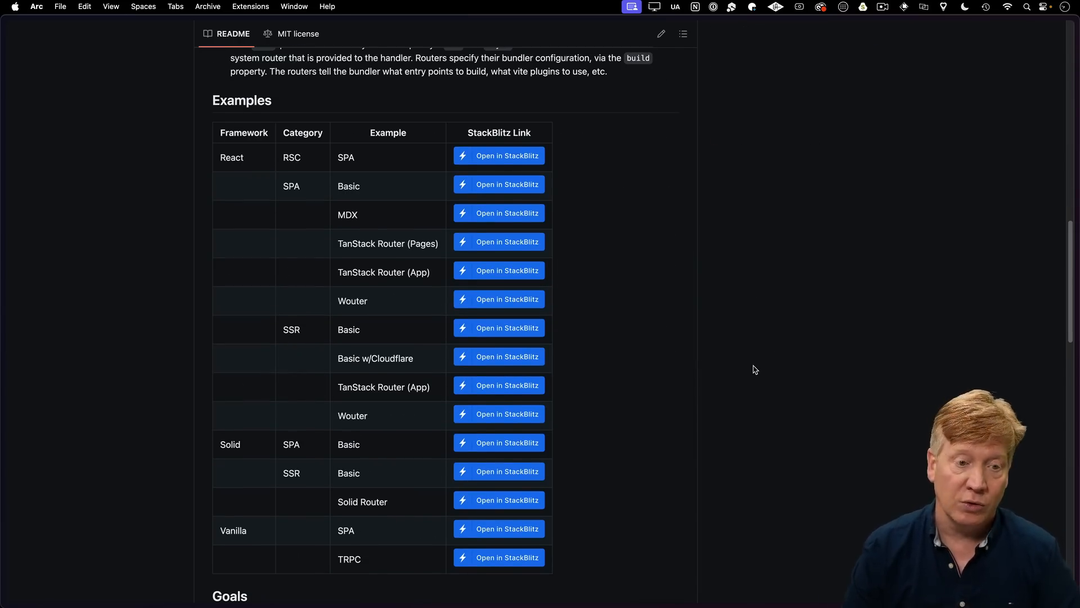
mouse_move(347, 186)
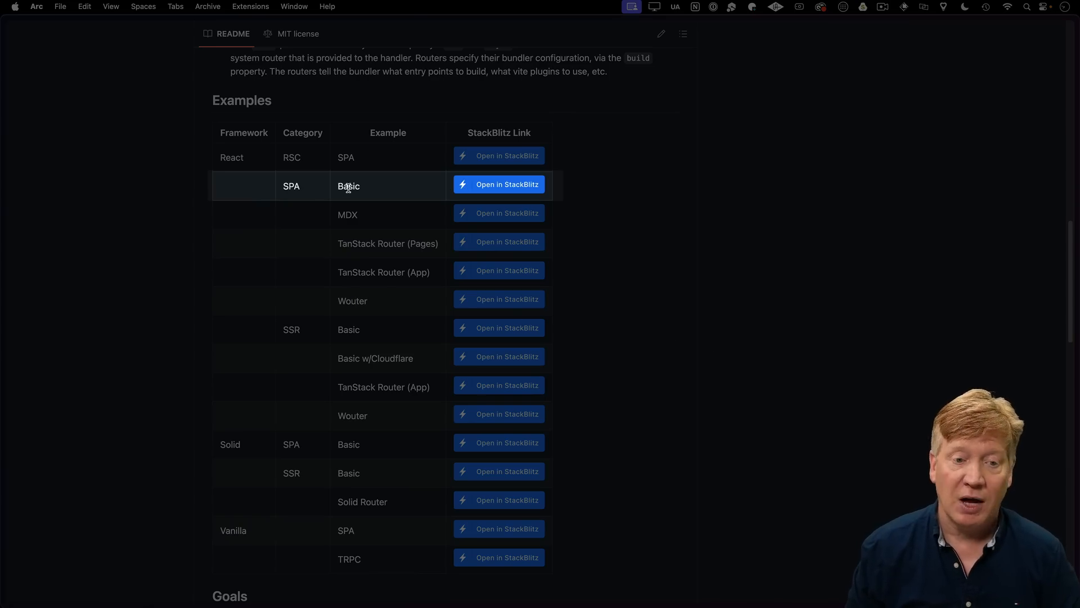
mouse_move(377, 195)
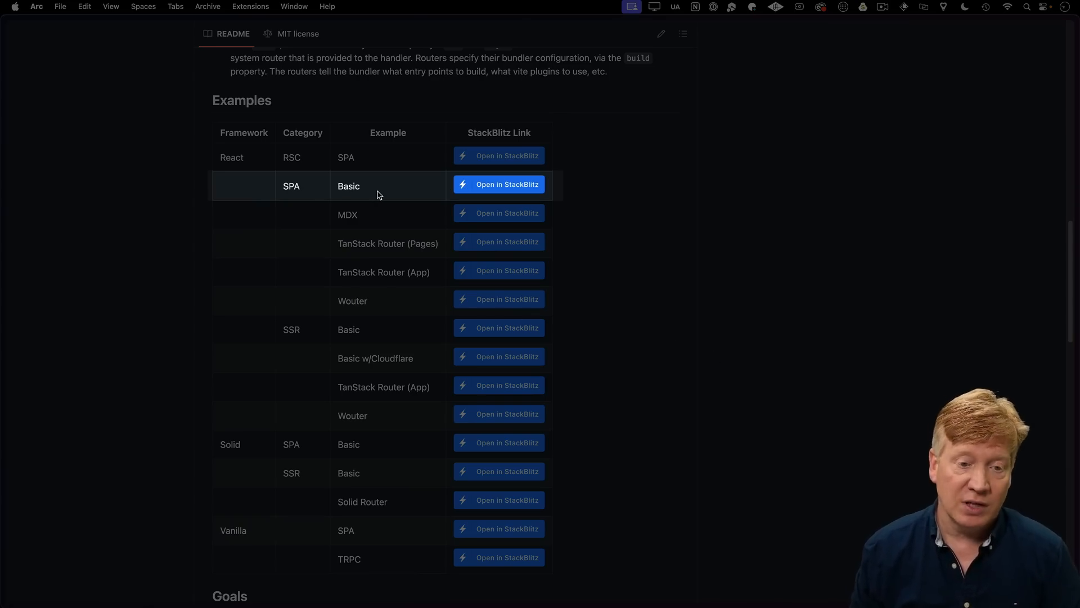
mouse_move(376, 283)
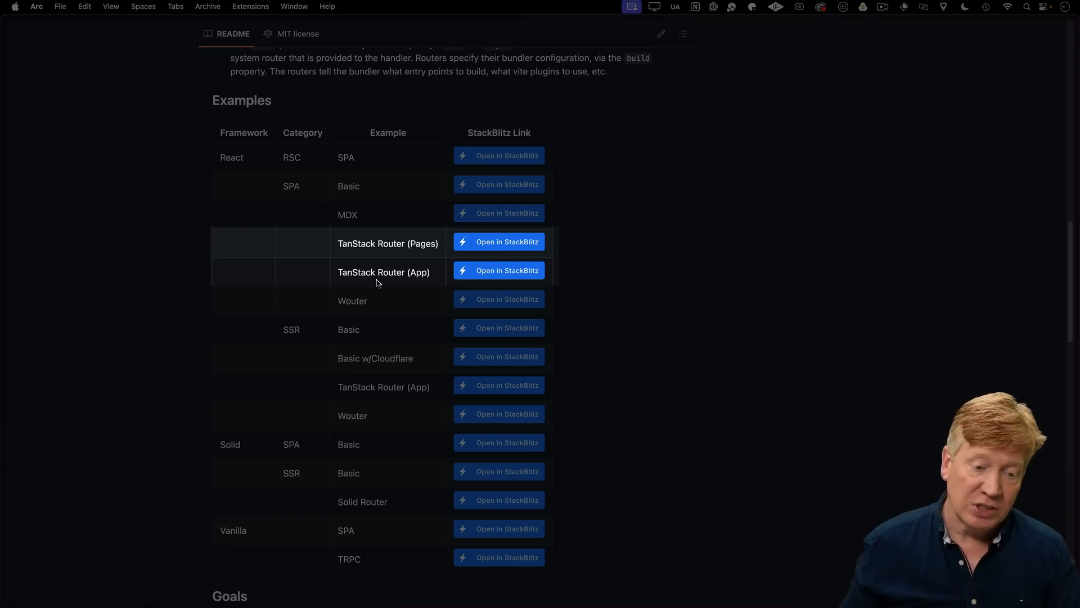
scroll(down, 3)
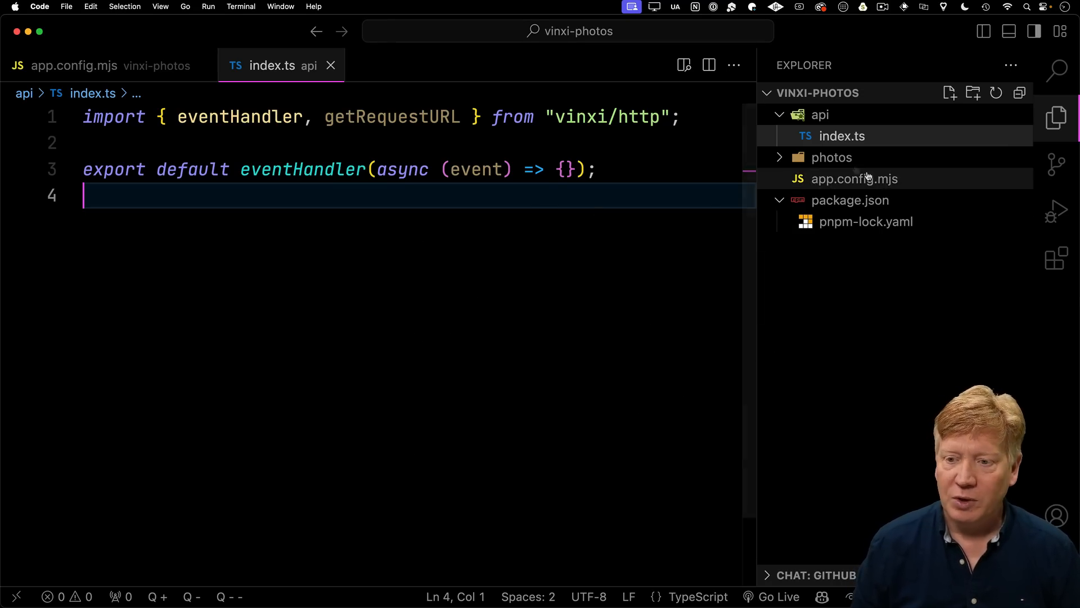
Import fs from node:fs/promises and return fs.readdir("./photos") for /api/photos
click(854, 178)
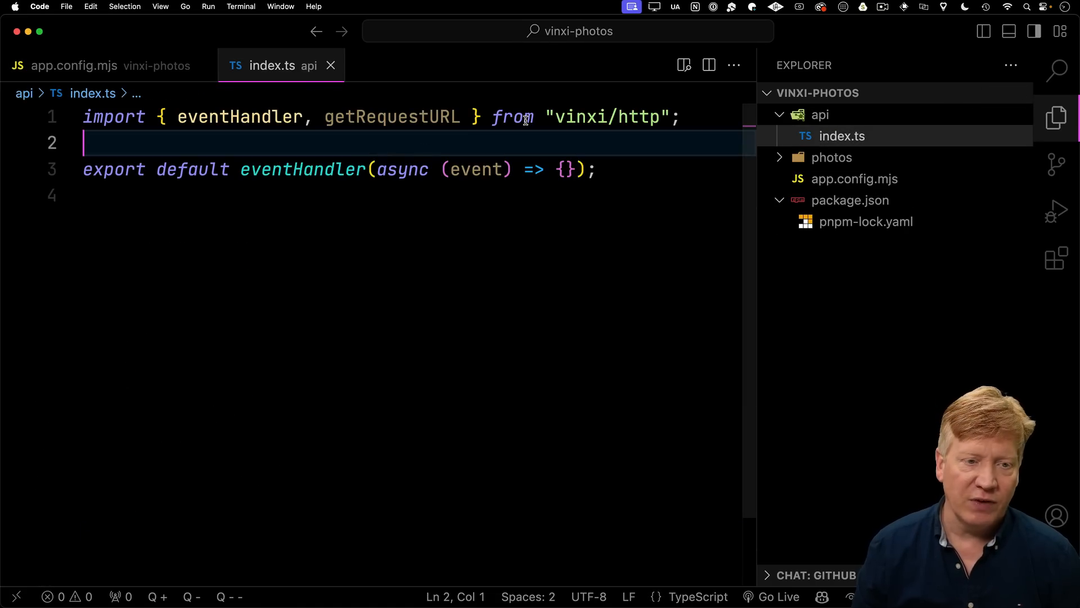
text(import fs from "node:fs/promises";)
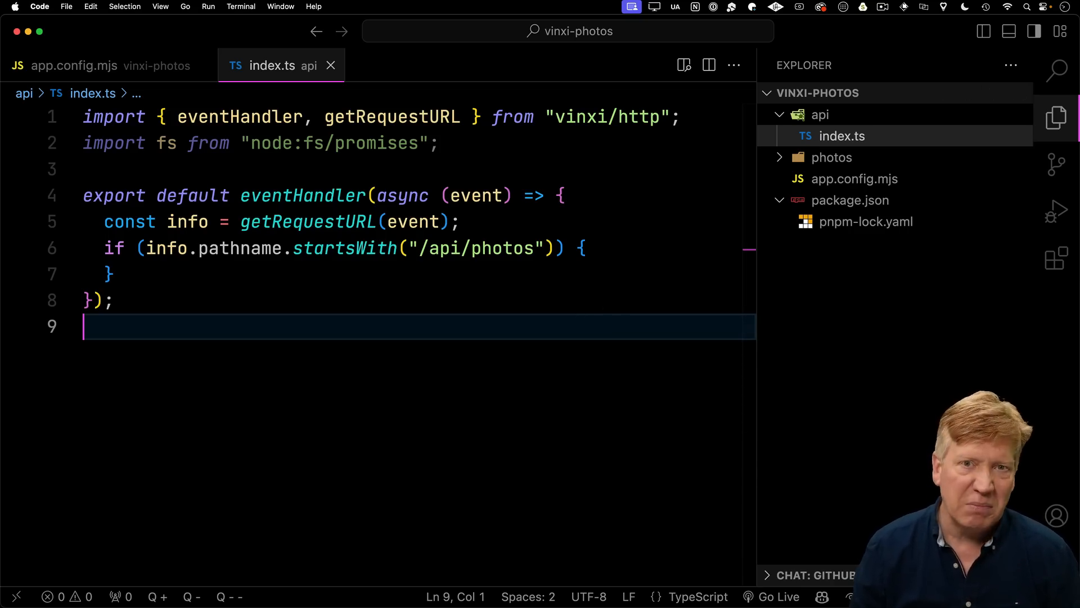
text(const files = await fs.readdir("./photos");)
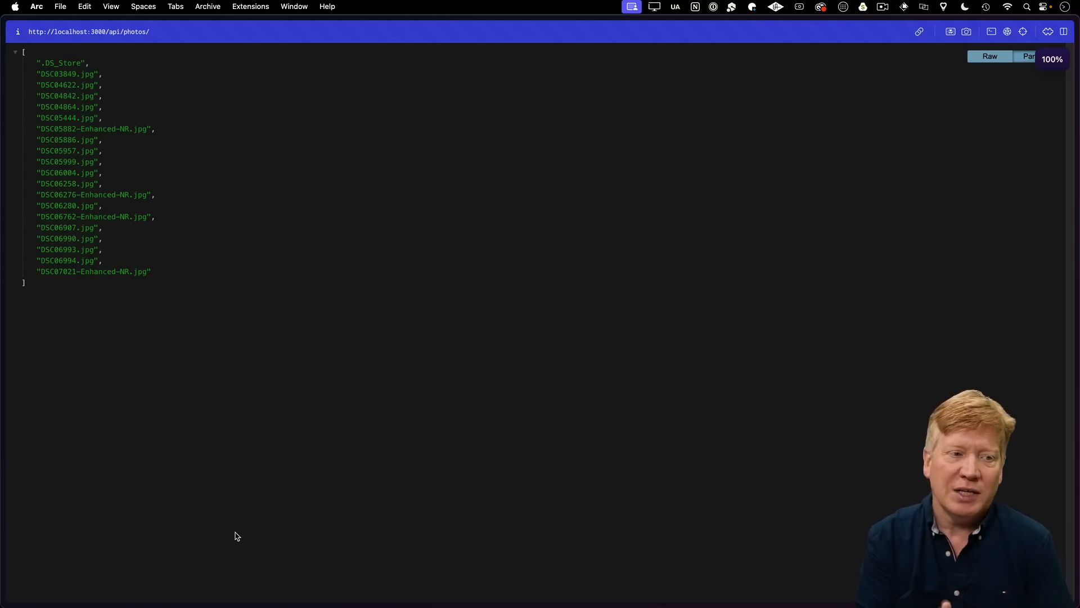
key(cmd+tab)
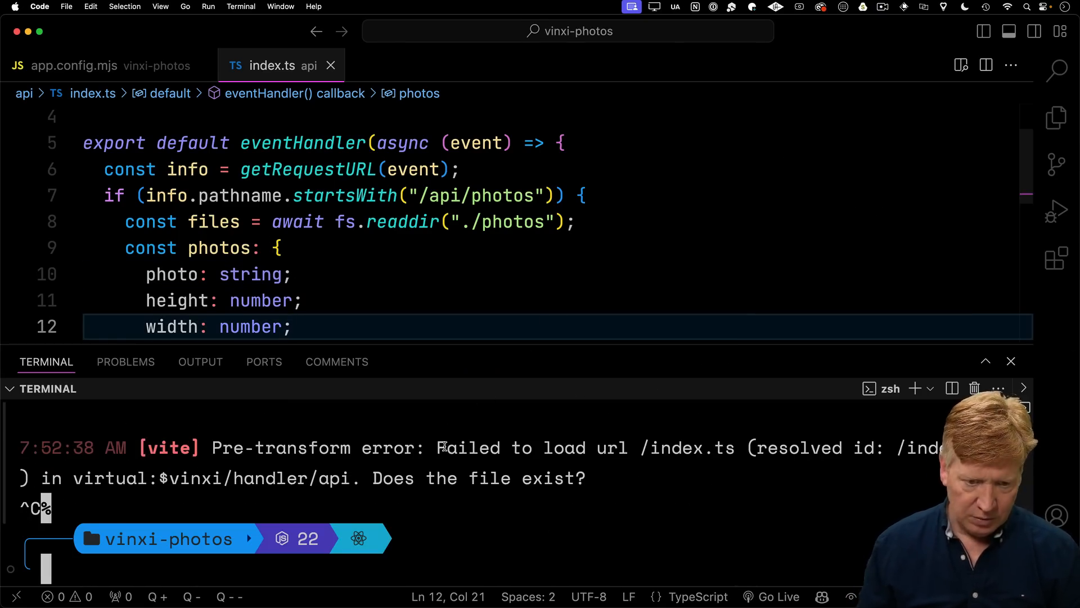
text(pnpm add @vinxi/react @vitejs/plugin-react react react-dom)
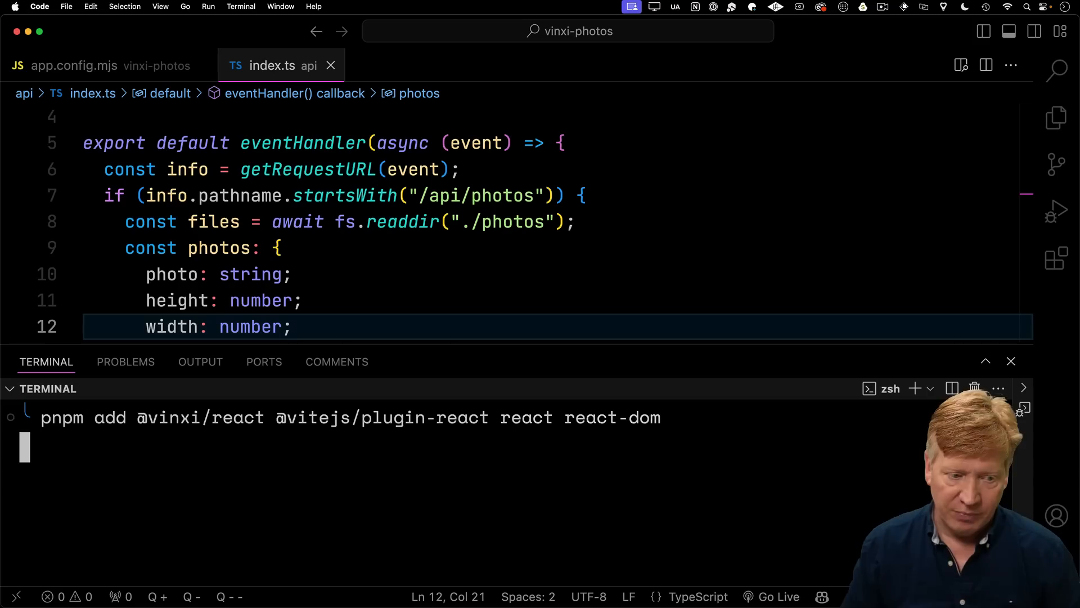
text(pnpm add @types/react @types/react-dom -D)
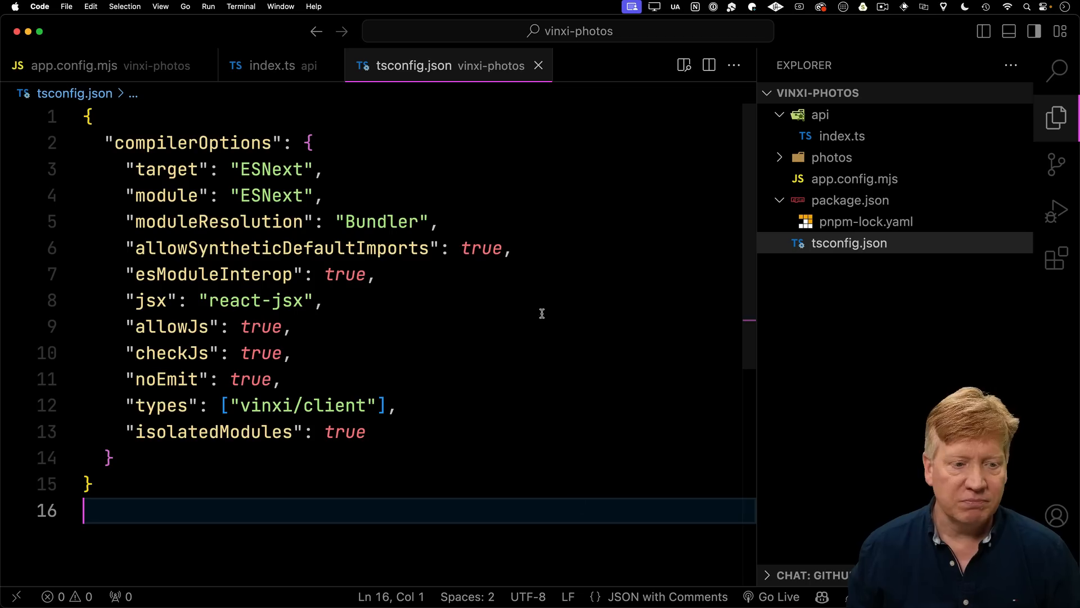
mouse_move(716, 317)
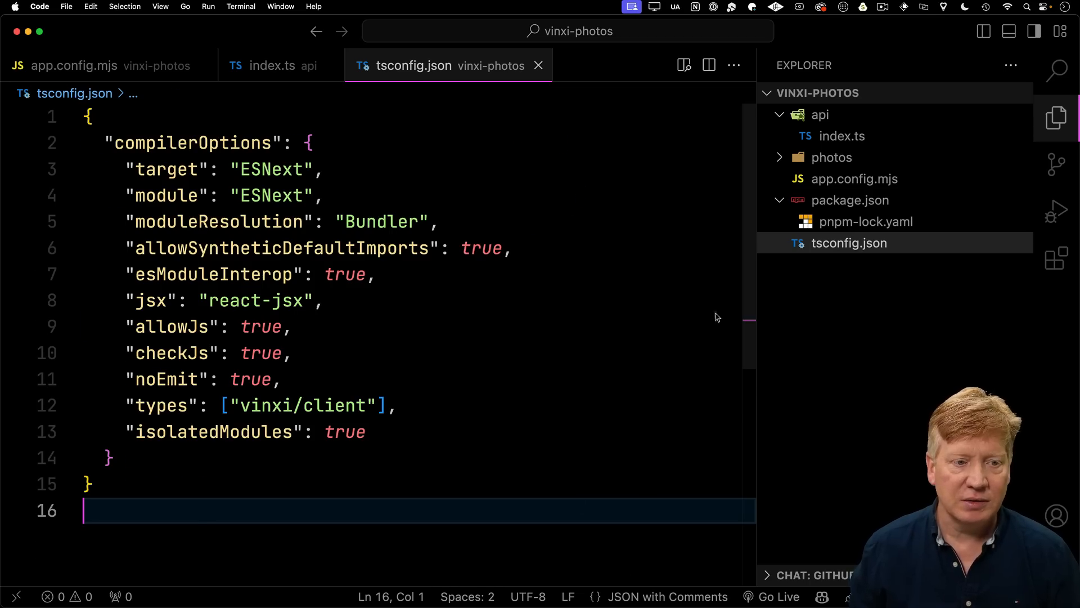
Open app.config.mjs and add a browser SPA client router for ./index.html with reactRefresh
click(279, 65)
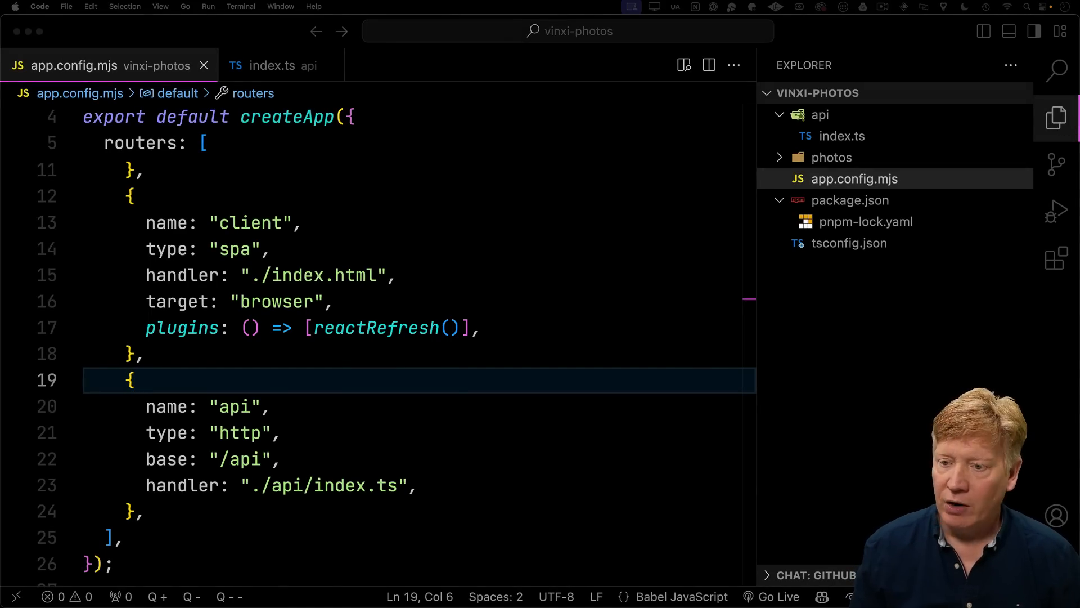
Create index.html with a root div and add a home folder for client code
click(949, 92)
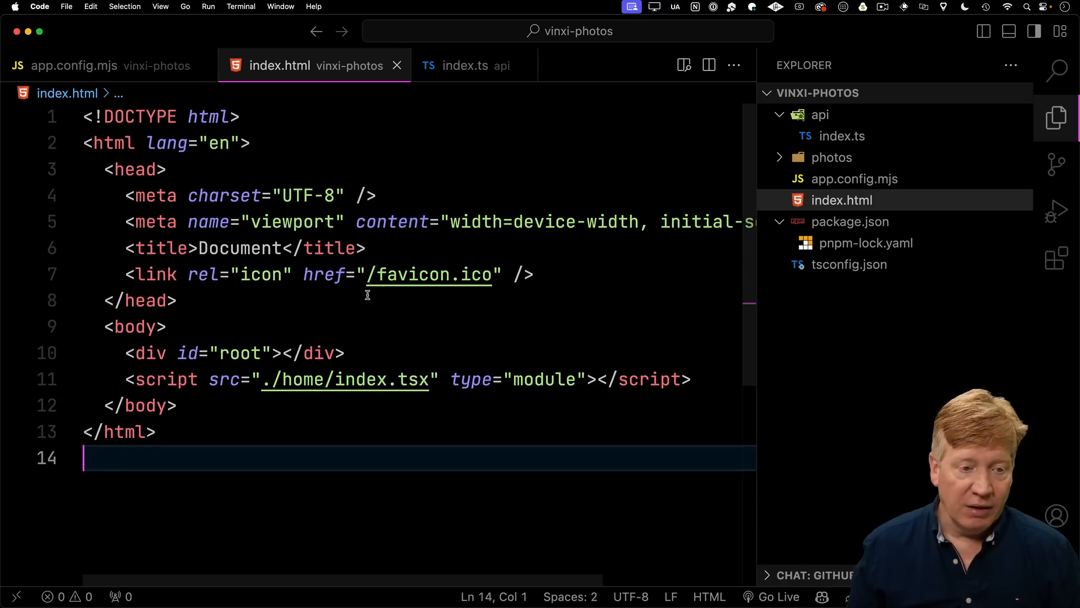
double_click(166, 379)
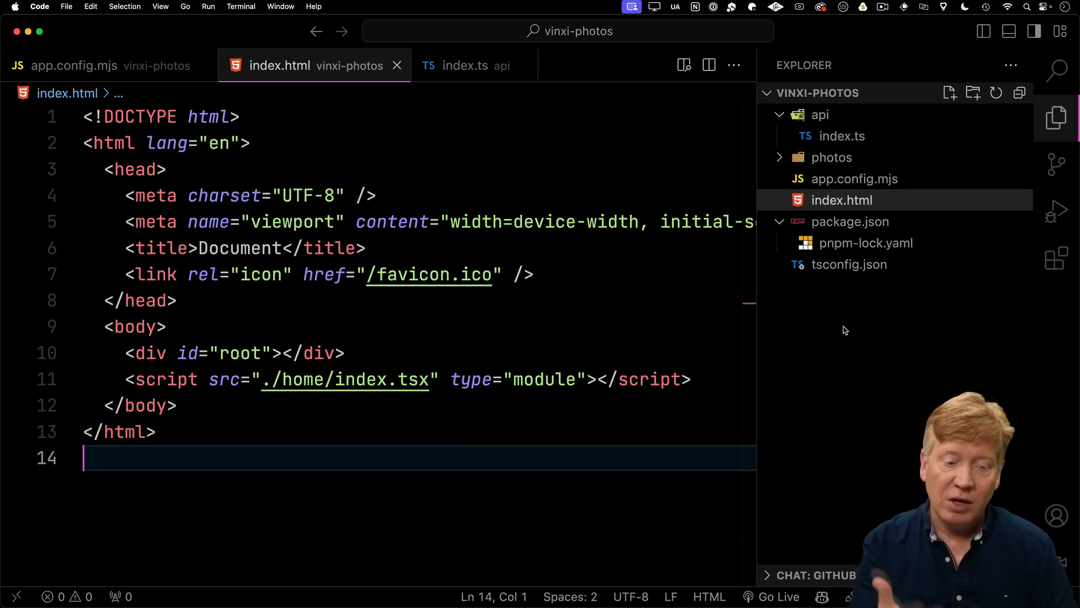
right_click(845, 329)
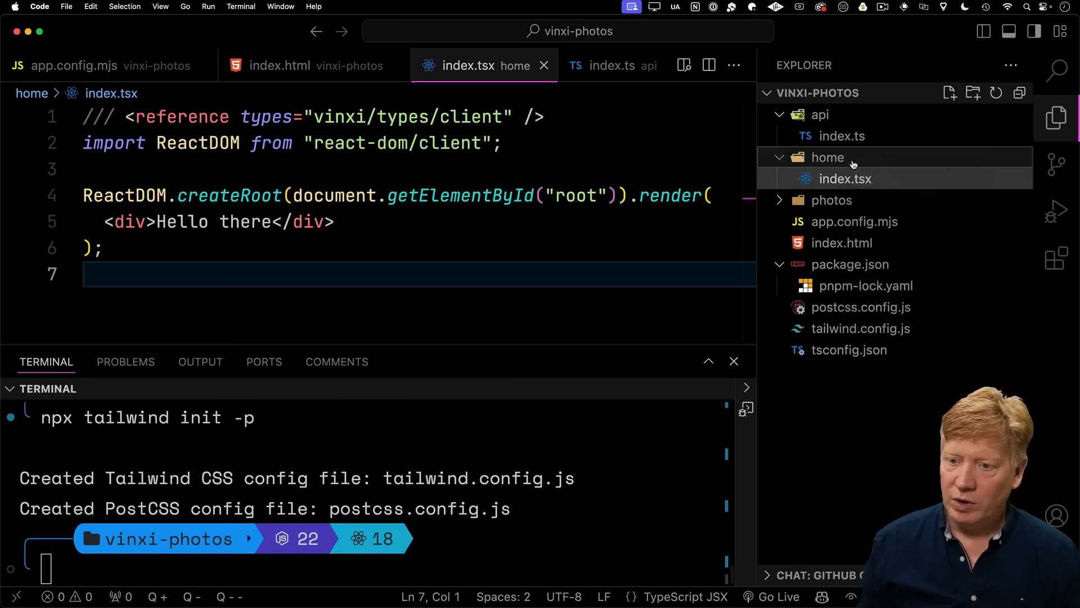
Create home/index.css and add "./index.html" and "./home/*" to Tailwind content
text(index.css)
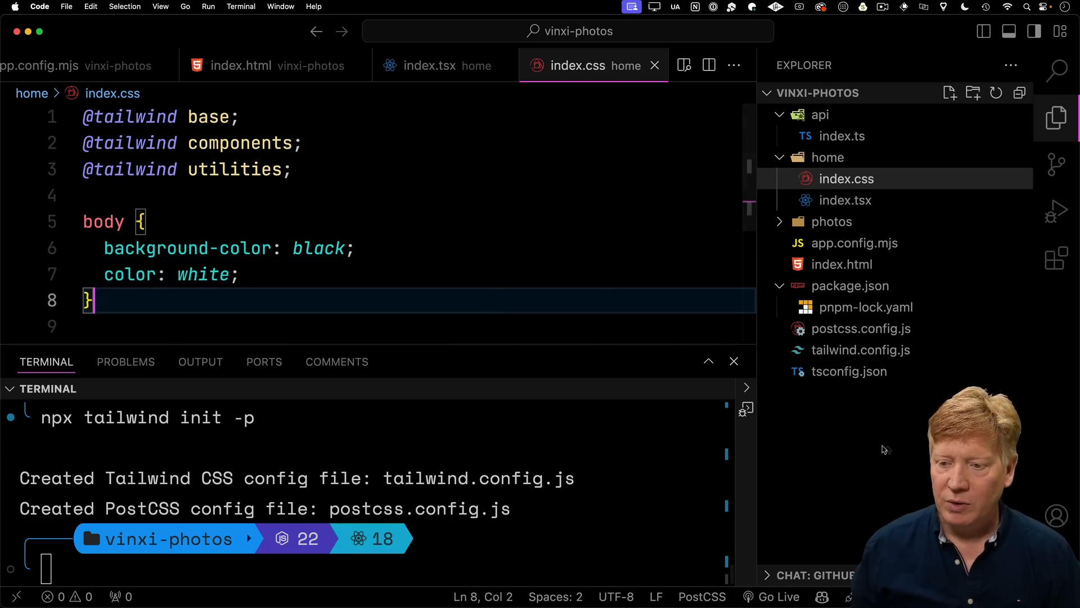
click(860, 350)
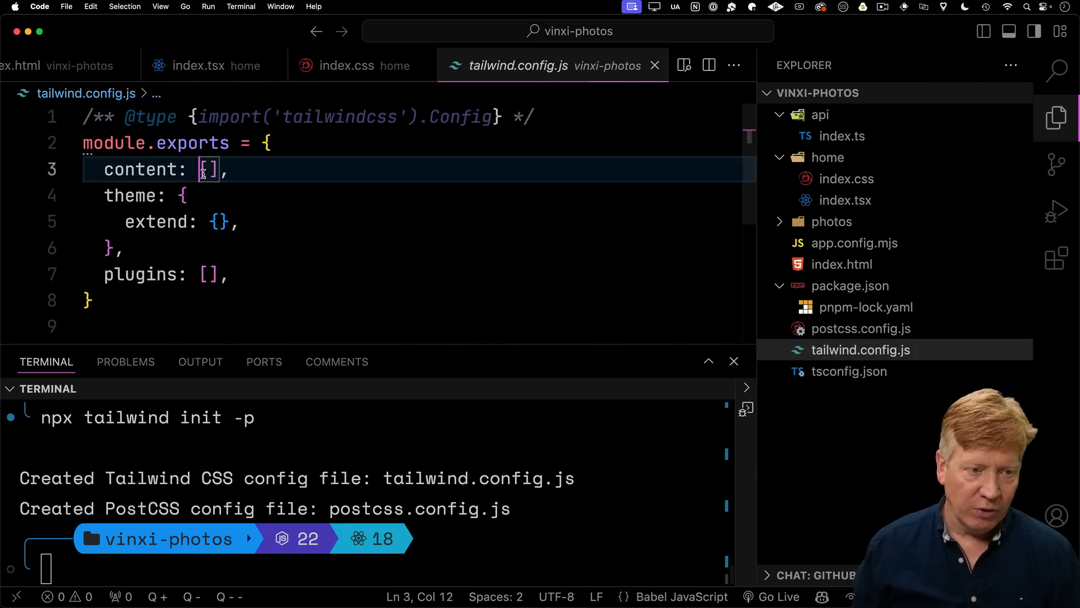
text("")
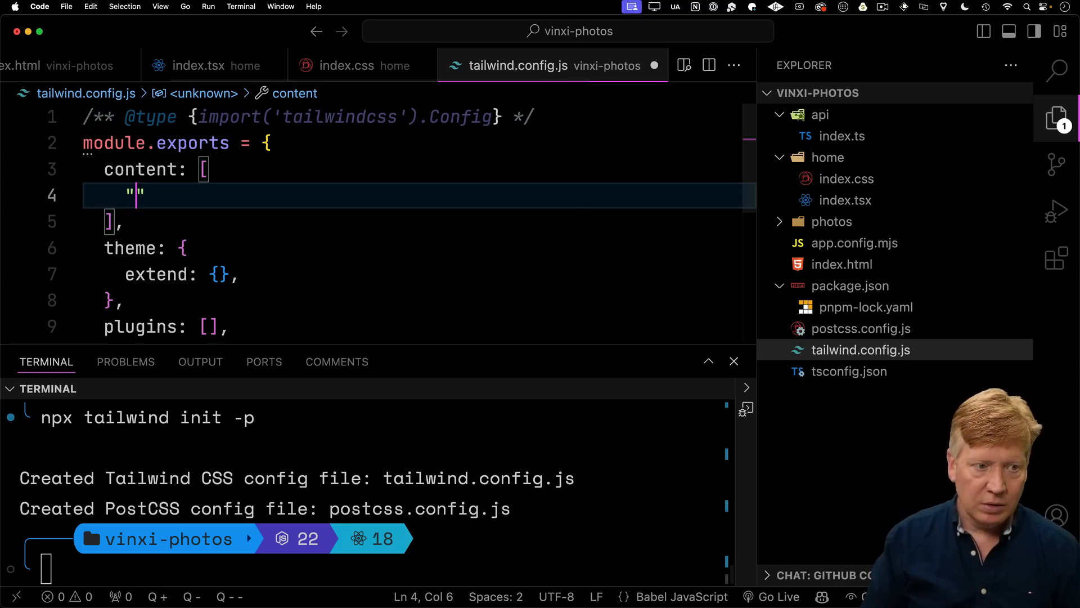
text(./index.html)
text("hom)
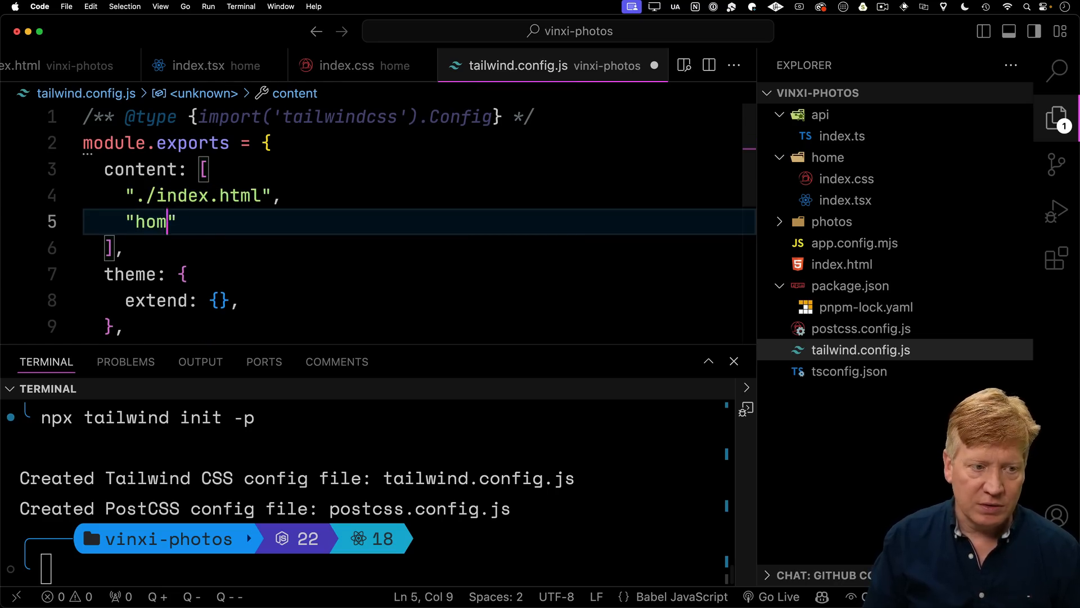
text(./home/*)
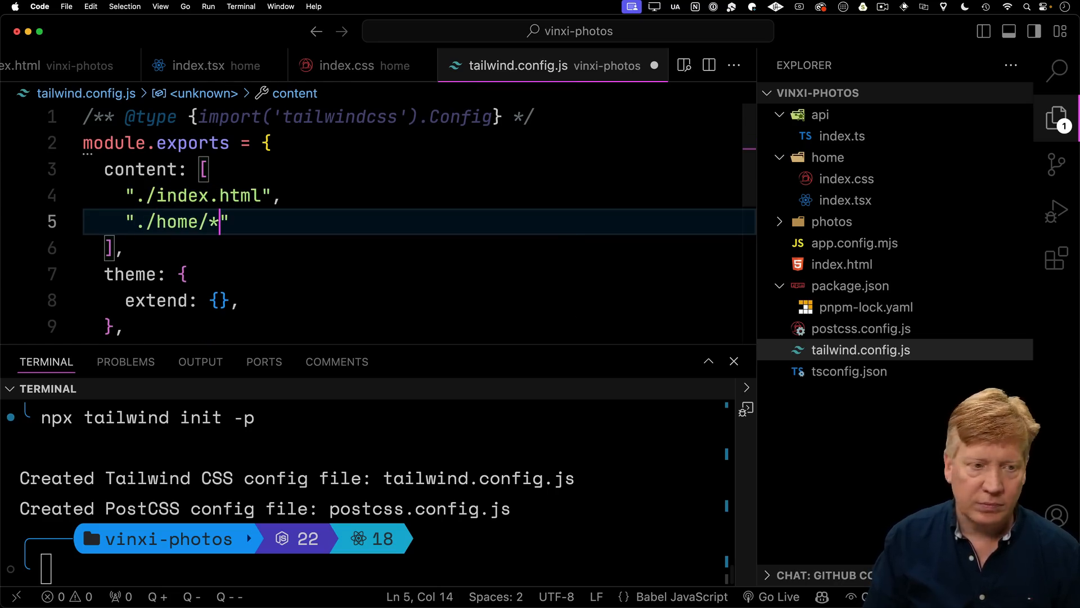
click(200, 65)
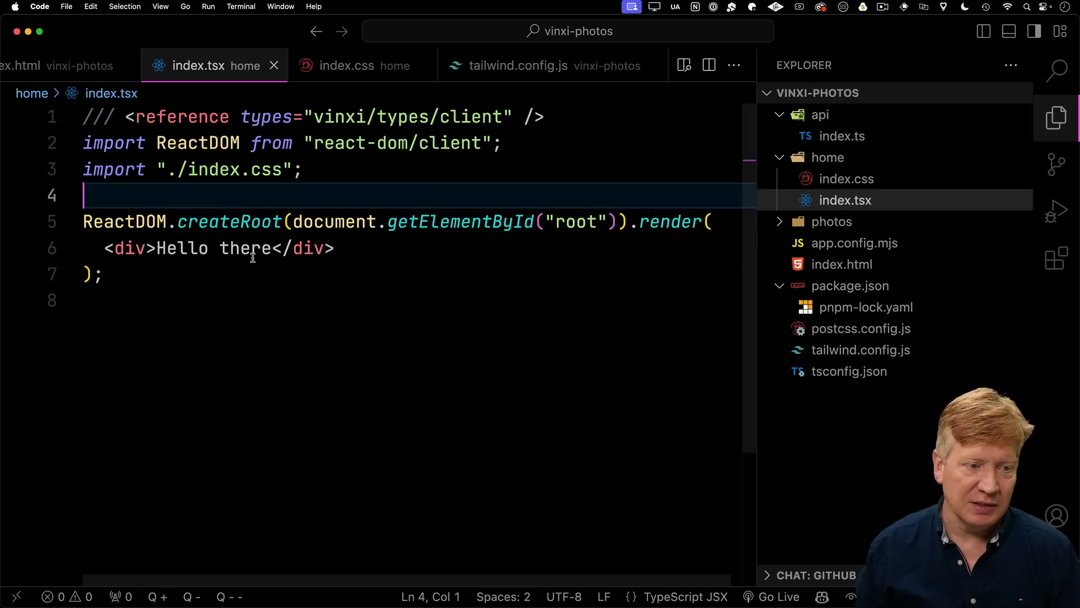
Add text-5xl to the greeting, import useEffect, useState and useMemo, and begin ImageDisplay
text(className="text-5xl")
text(function ImageDisplay() {)
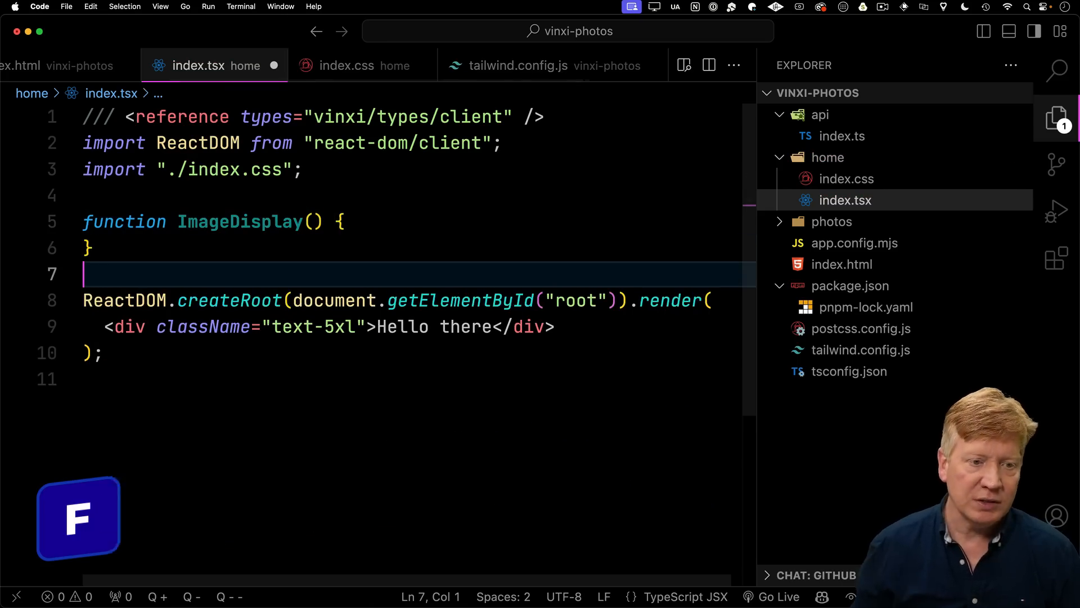
text(import { useEffect, useState, useMemo } from "react";)
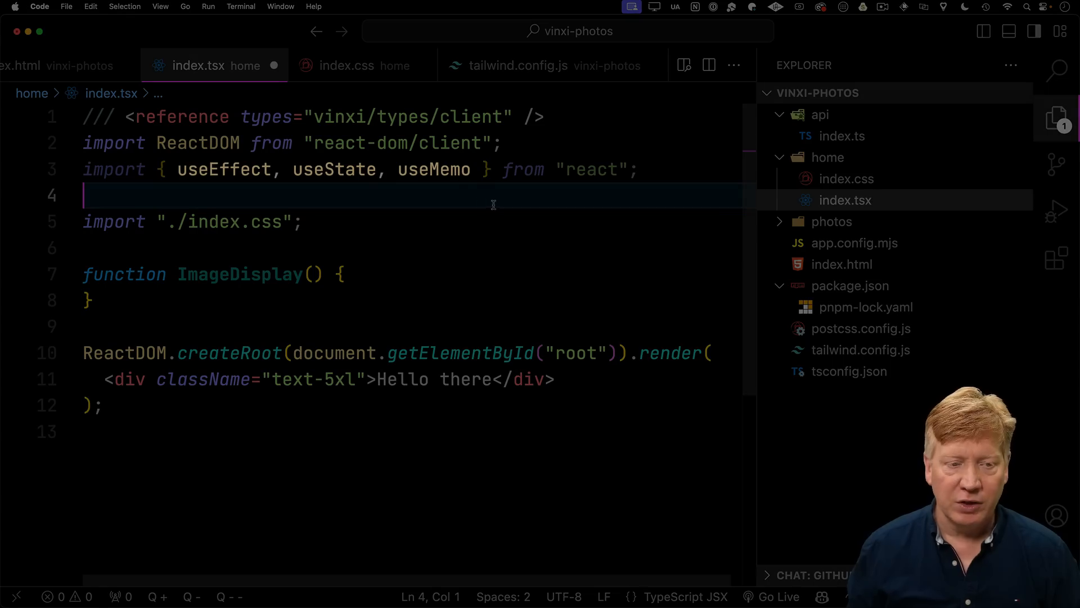
click(554, 378)
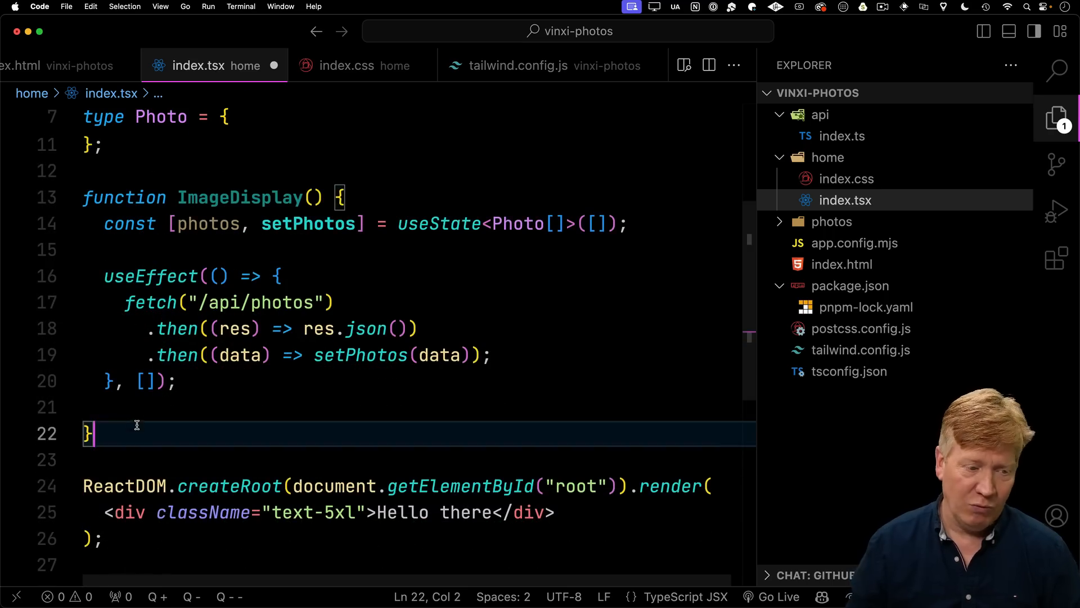
text(re)
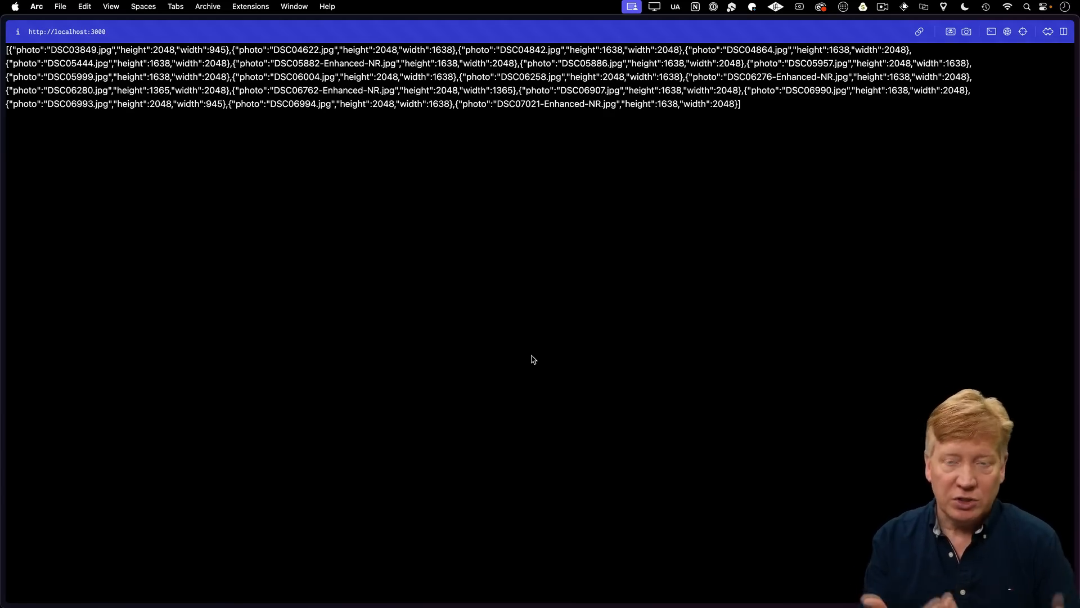
Return to VS Code and scroll through index.tsx to the pack(images, columns) masonry code
key(cmd+tab)
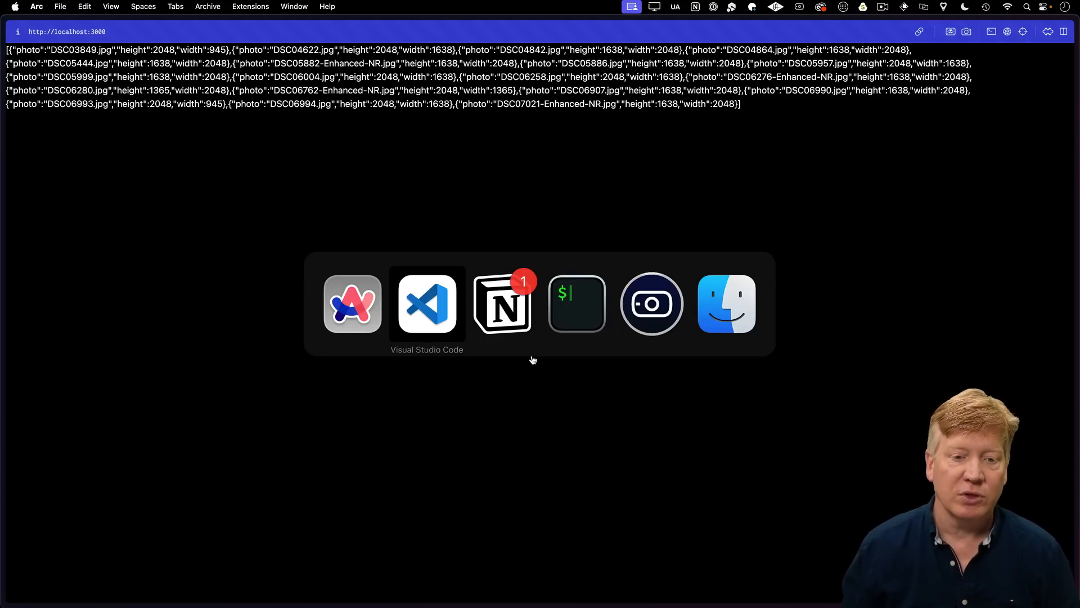
click(427, 304)
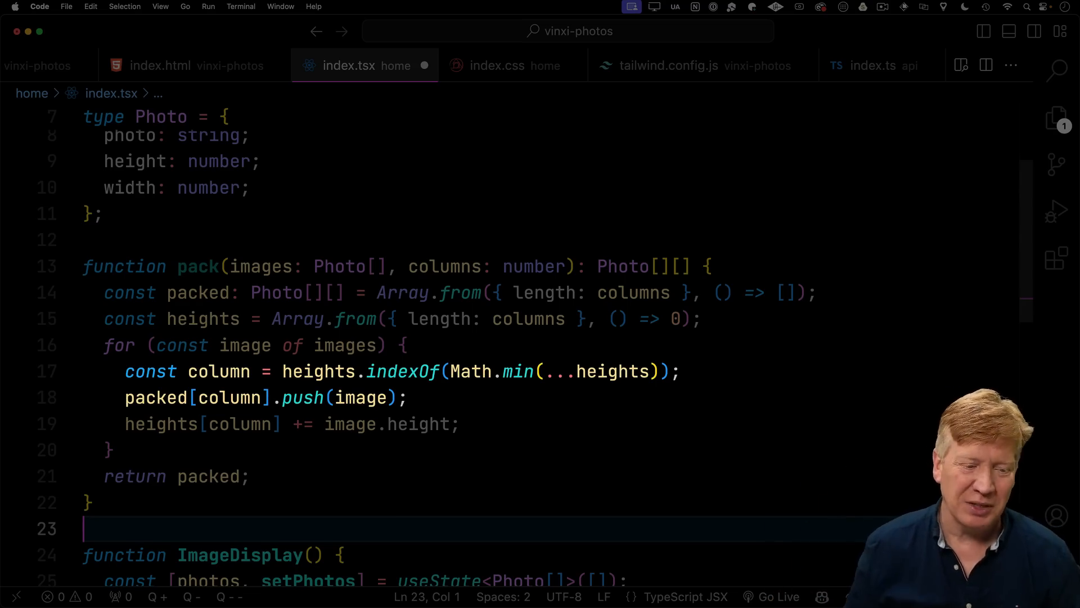
scroll(down, 3)
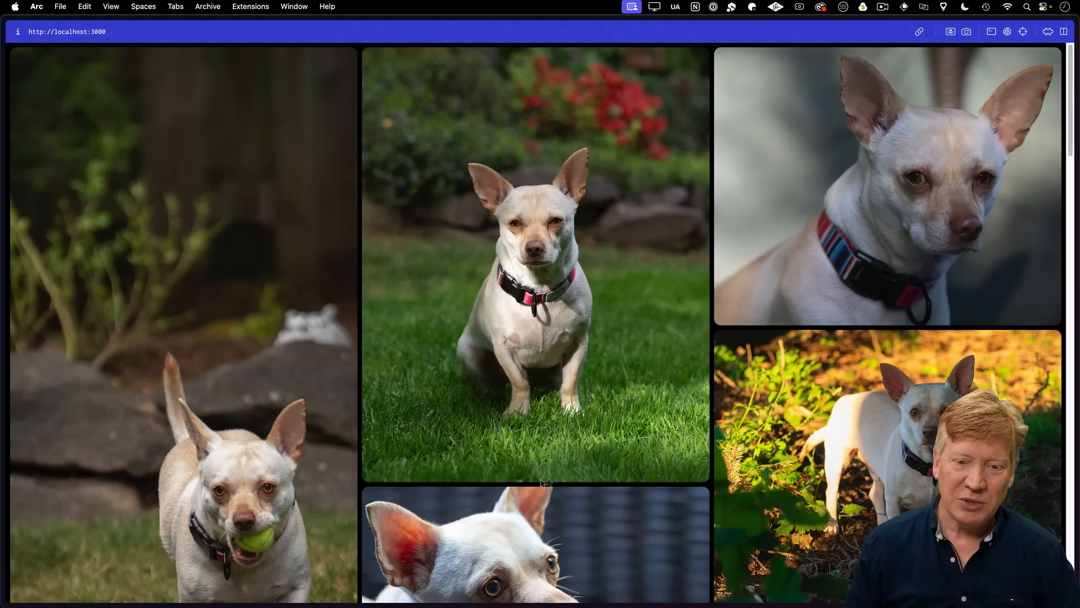
scroll(down, 3)
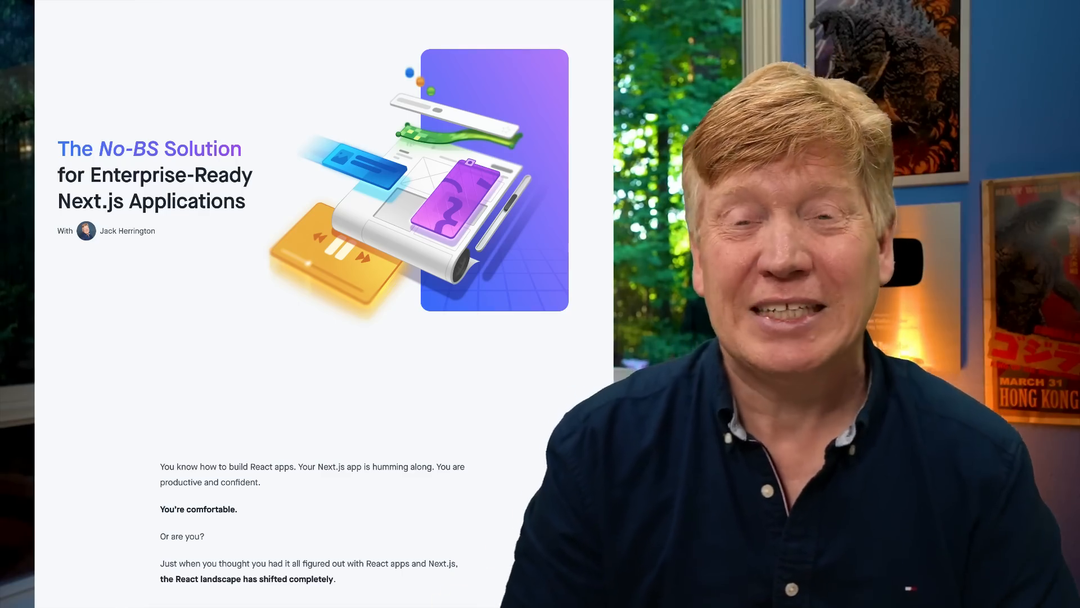
scroll(down, 3)
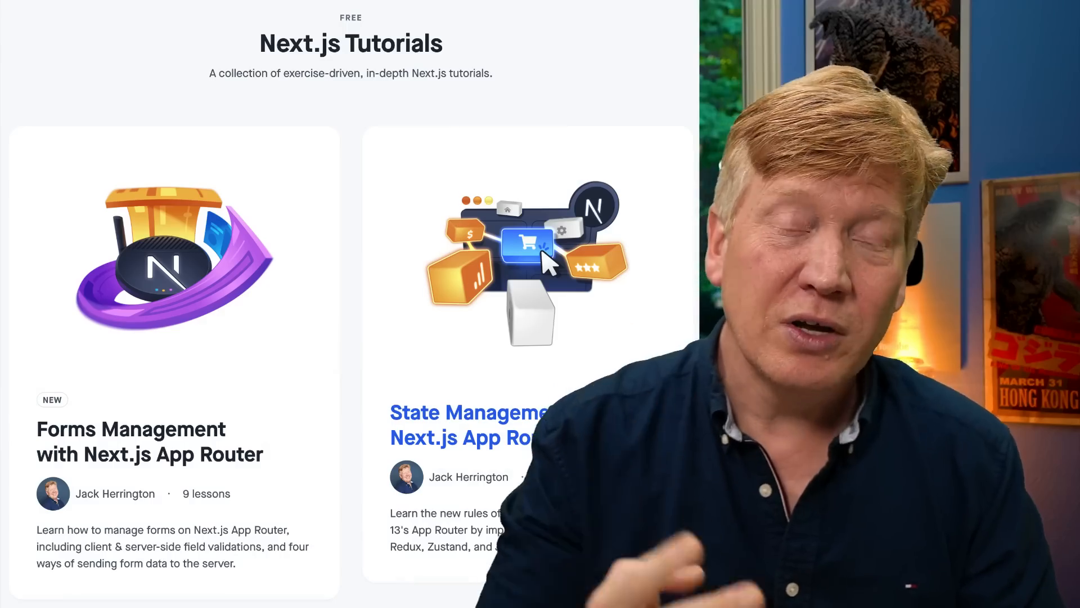